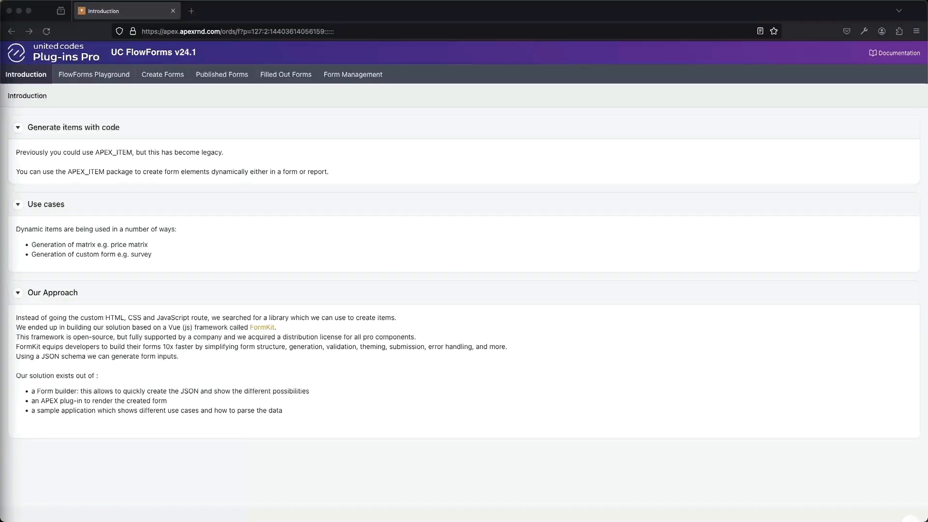
mouse_move(108, 486)
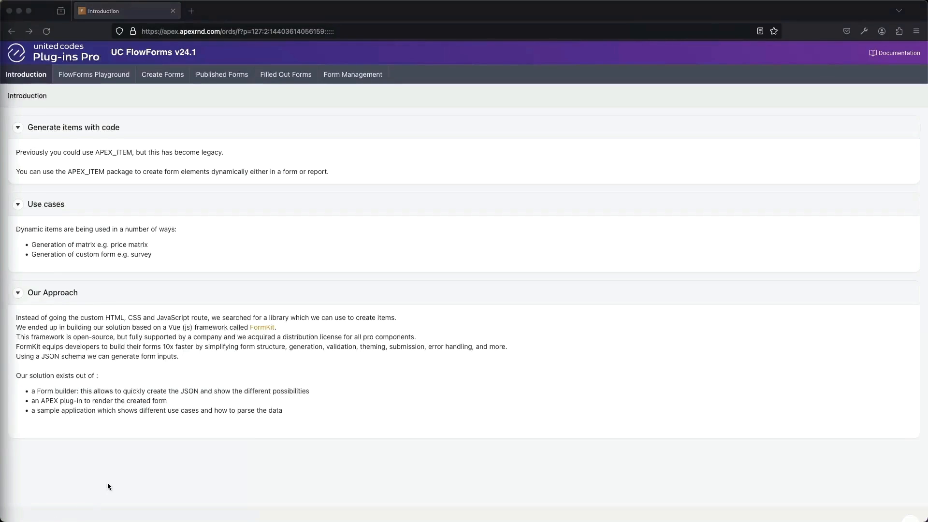
mouse_move(123, 474)
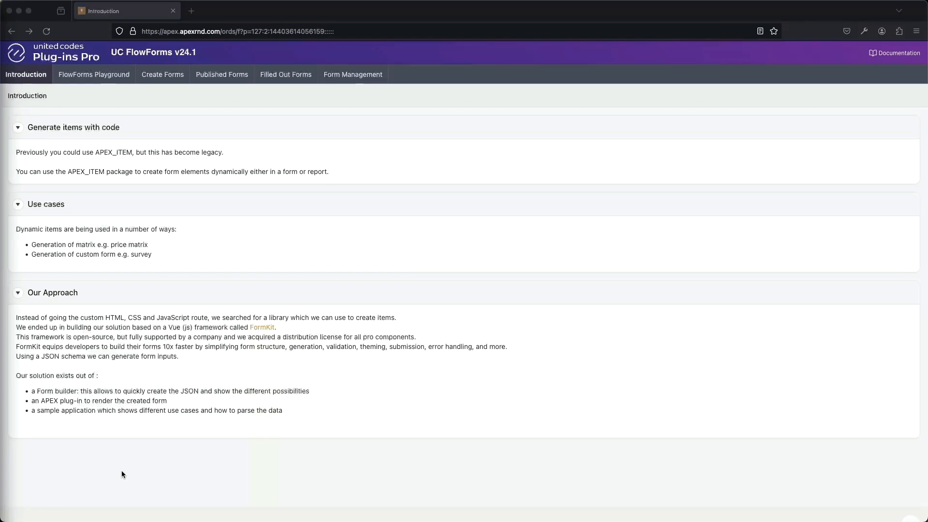
- Load the Rendering HTML sample in the FlowForms Playground to show a red 'Hello world'
click(93, 74)
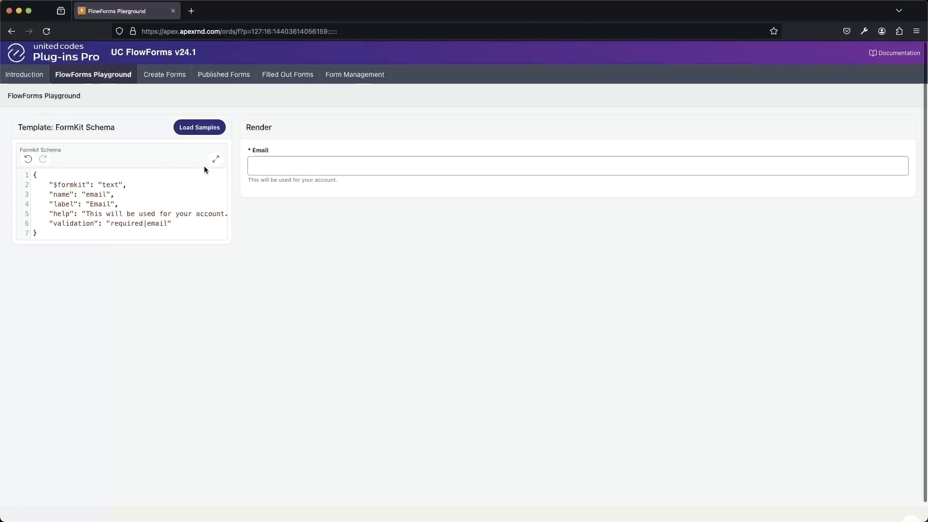
mouse_move(307, 190)
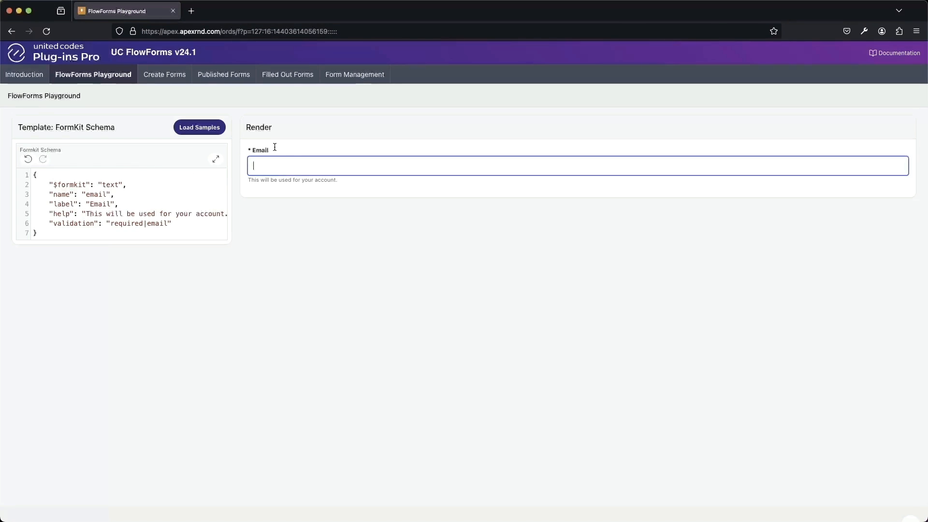
click(200, 127)
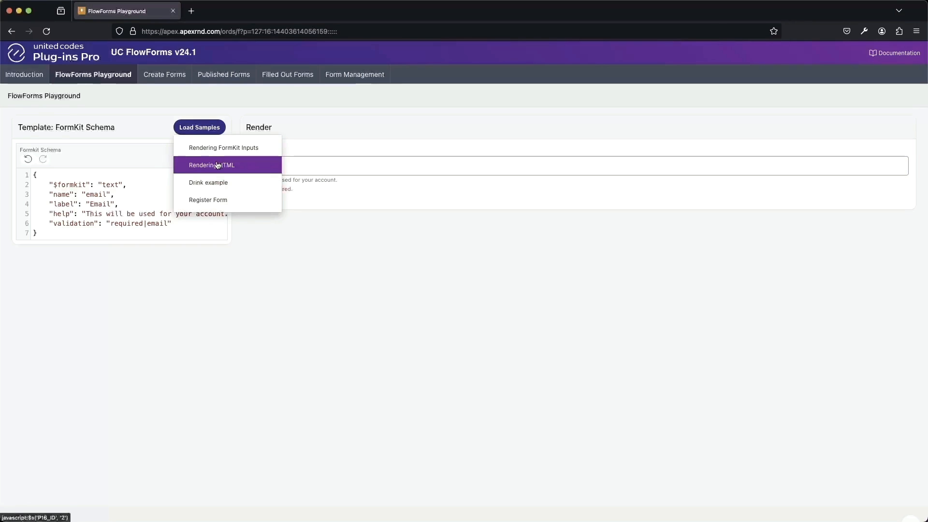
click(211, 165)
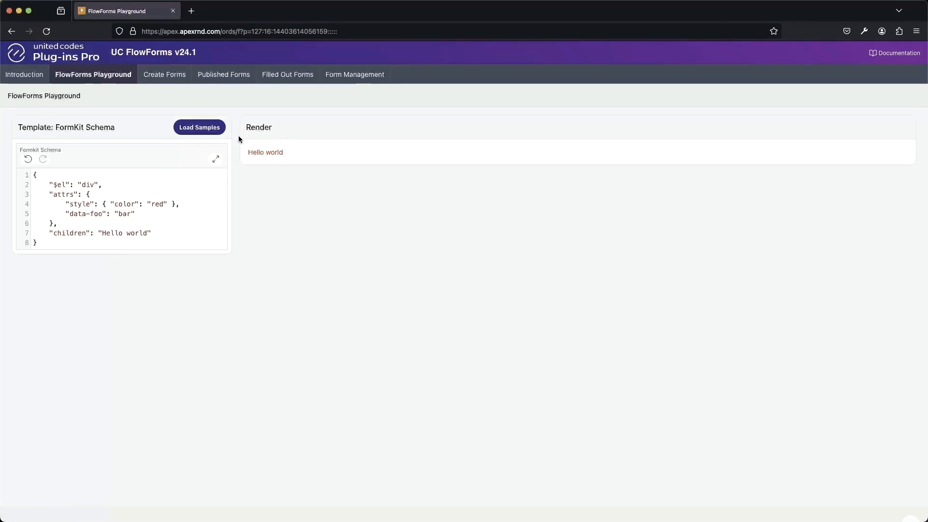
- Load the Drink example, pick Medium, switch the drink to Tea, and choose Green tea
click(200, 127)
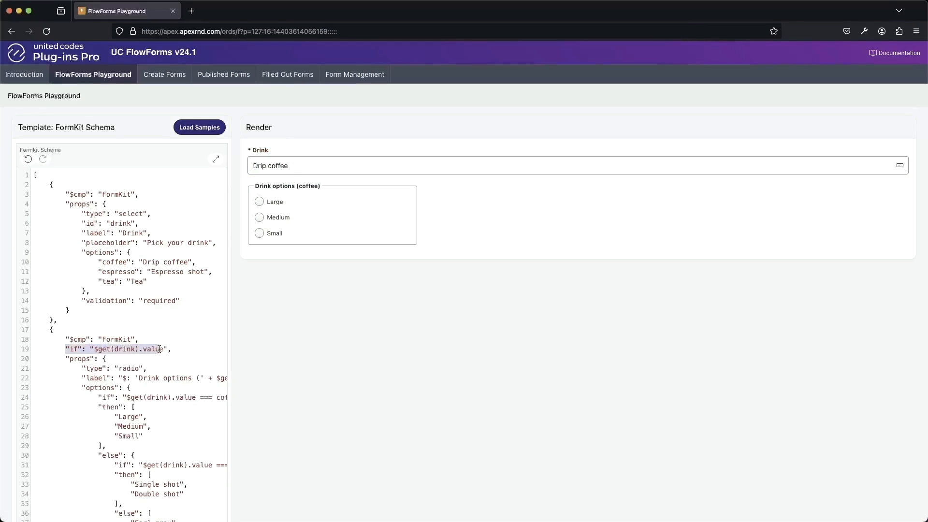
click(259, 217)
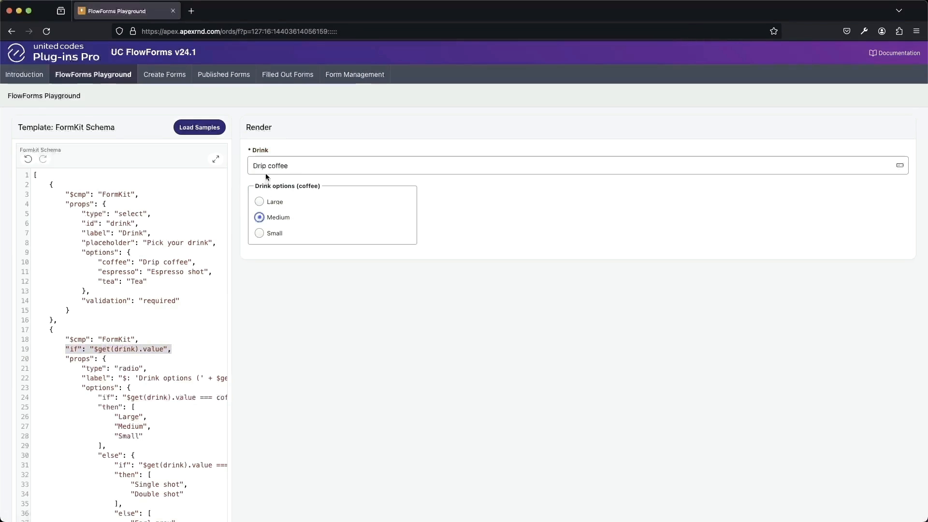
click(577, 165)
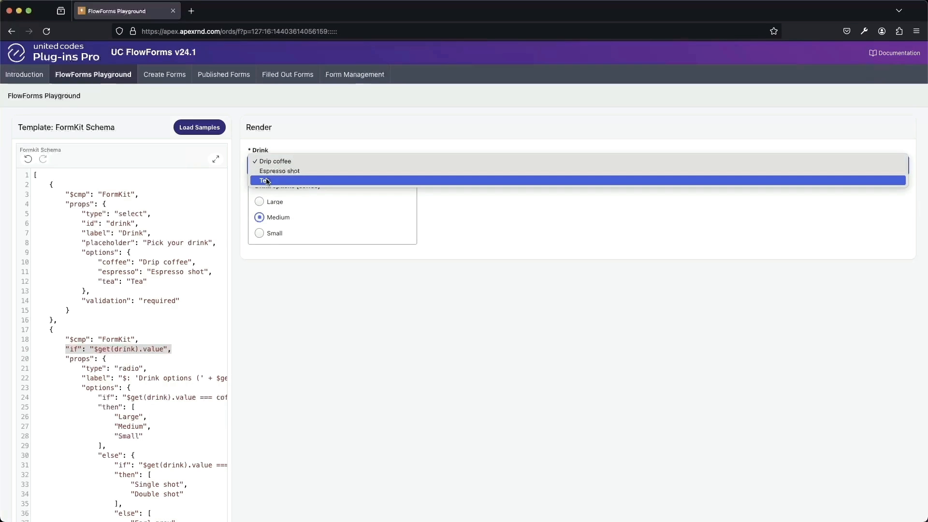
click(265, 180)
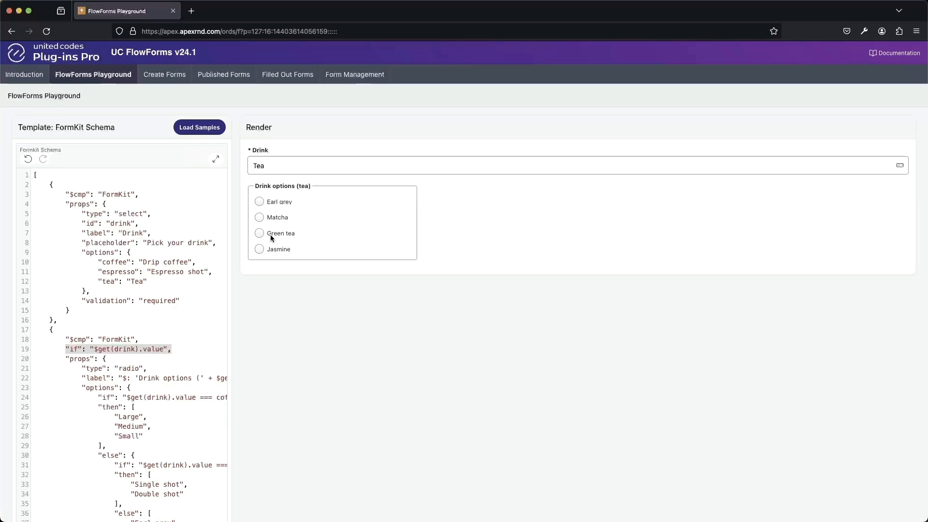
click(199, 127)
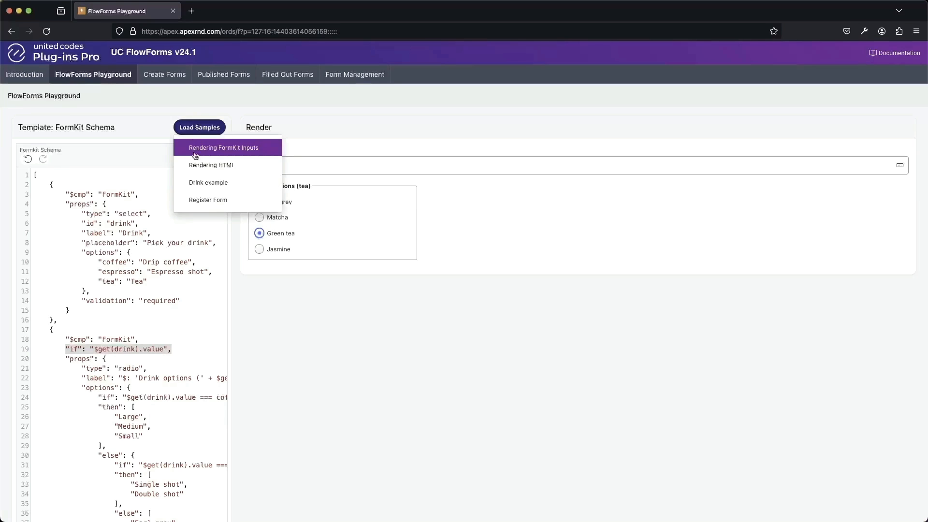
click(208, 200)
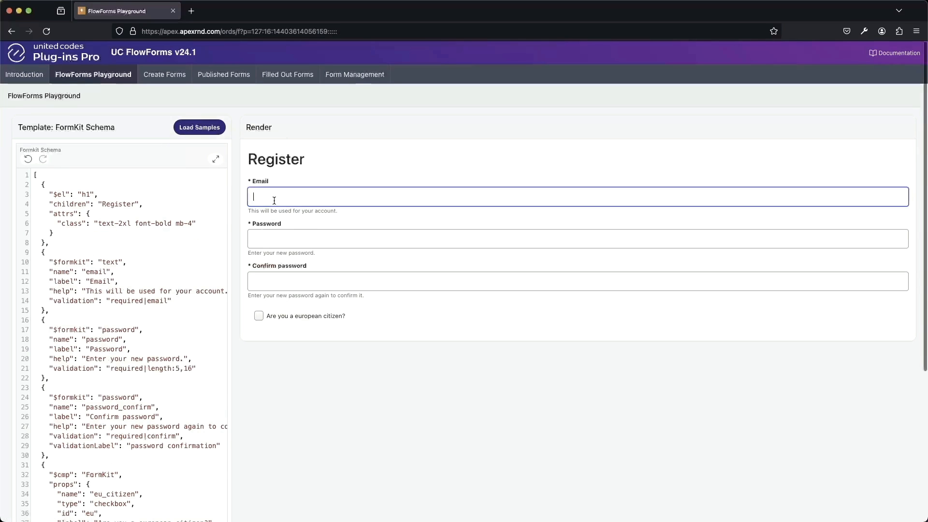
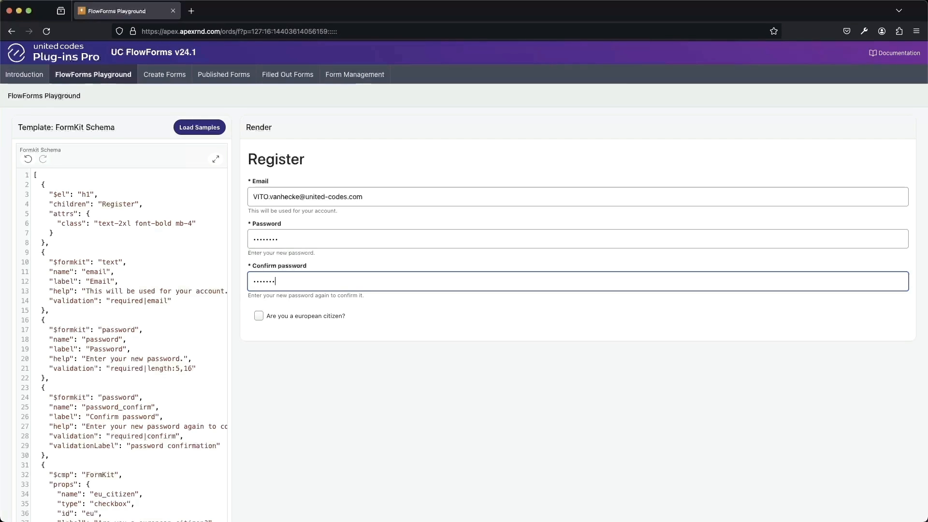
click(259, 315)
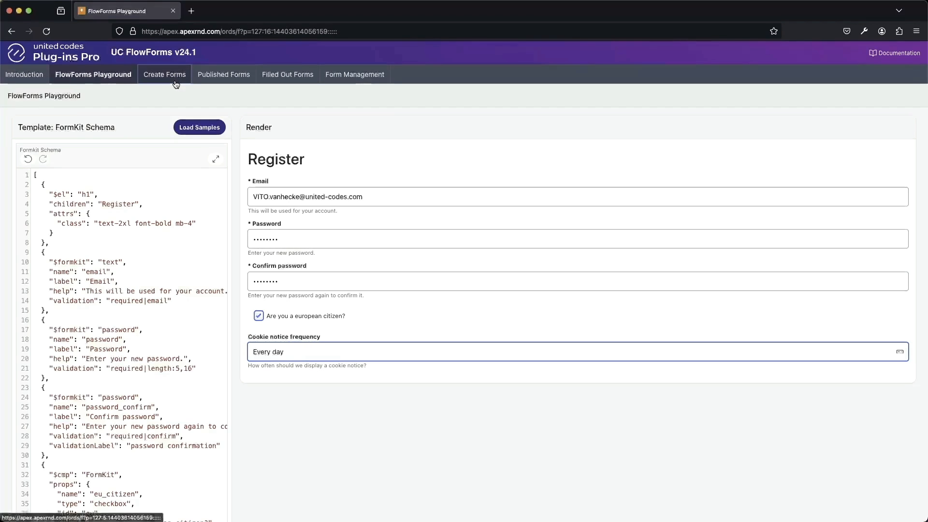
click(164, 73)
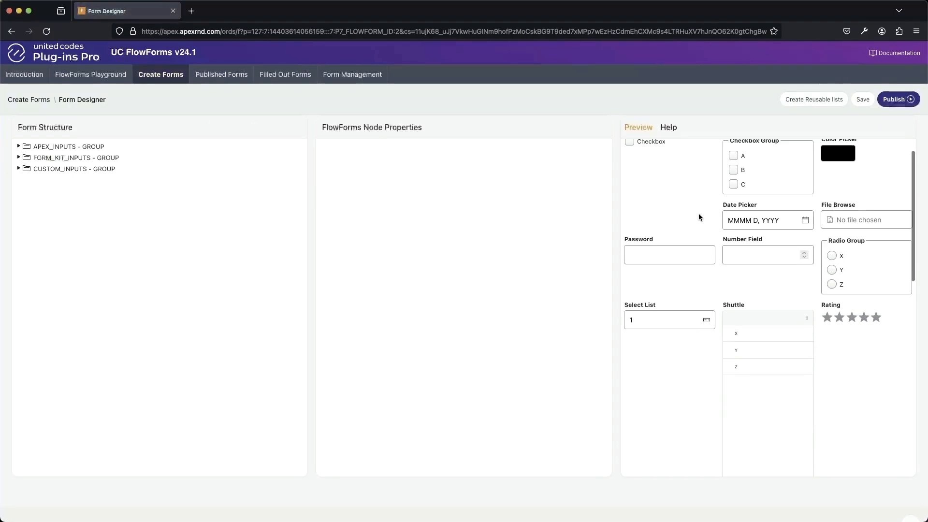
- Scroll the Preview to the Form Kit and Custom Inputs, including Camera File and Unit
scroll(down, 3)
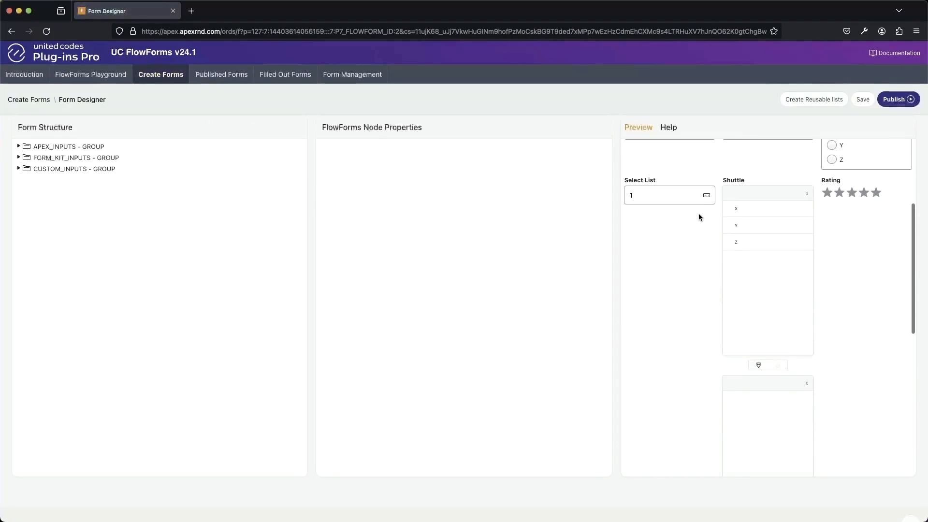
scroll(down, 3)
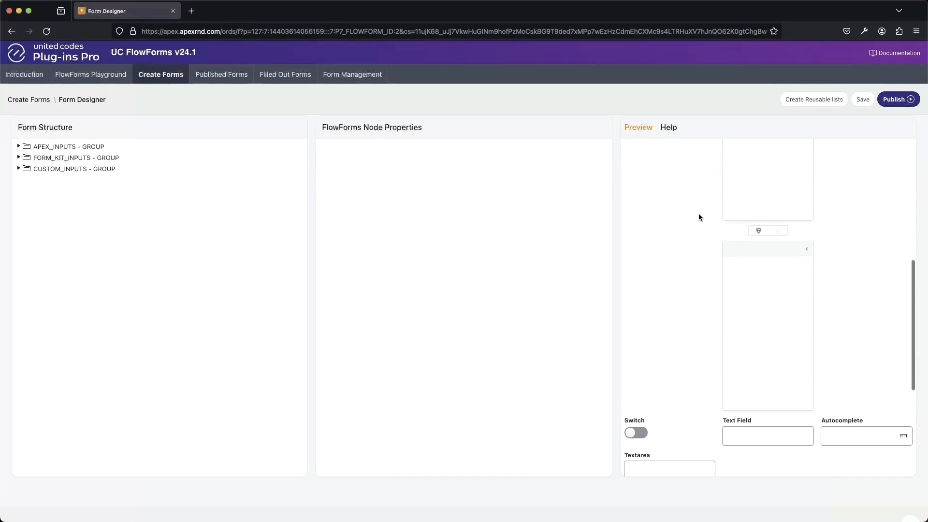
scroll(down, 3)
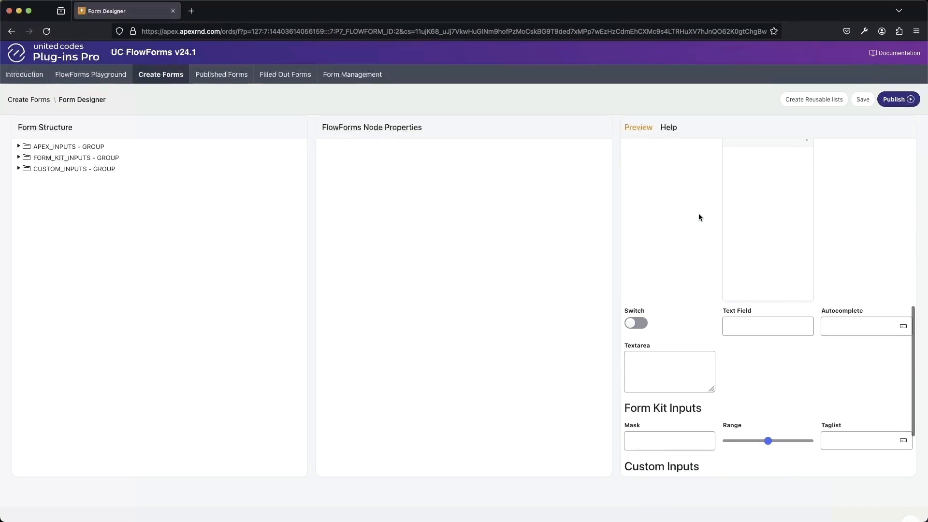
scroll(down, 3)
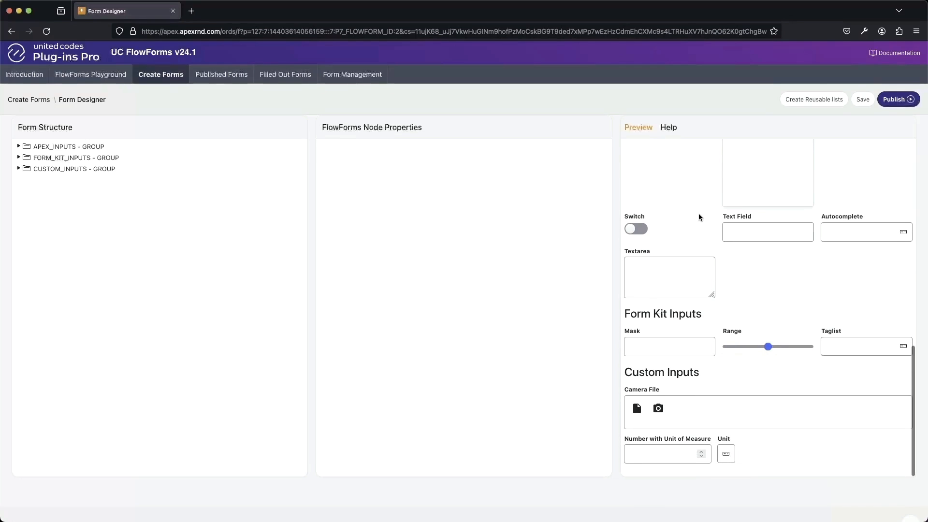